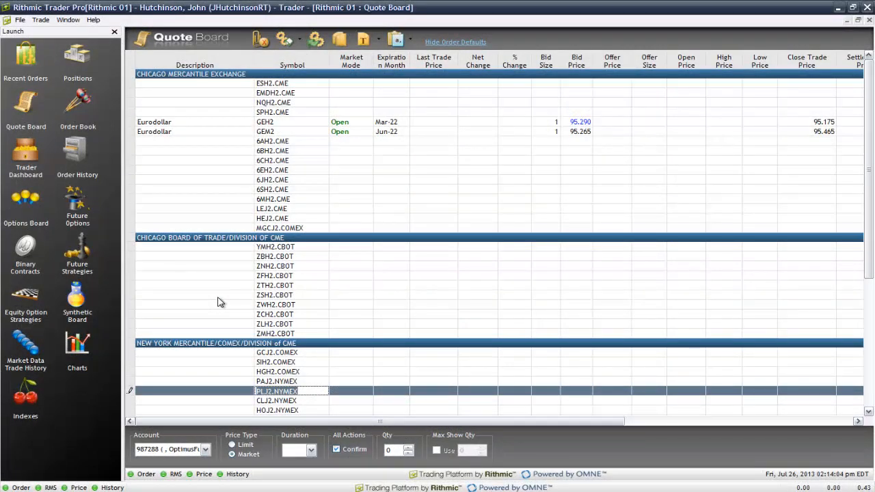
{"action": "mouse_move", "coordinate": [246, 286]}
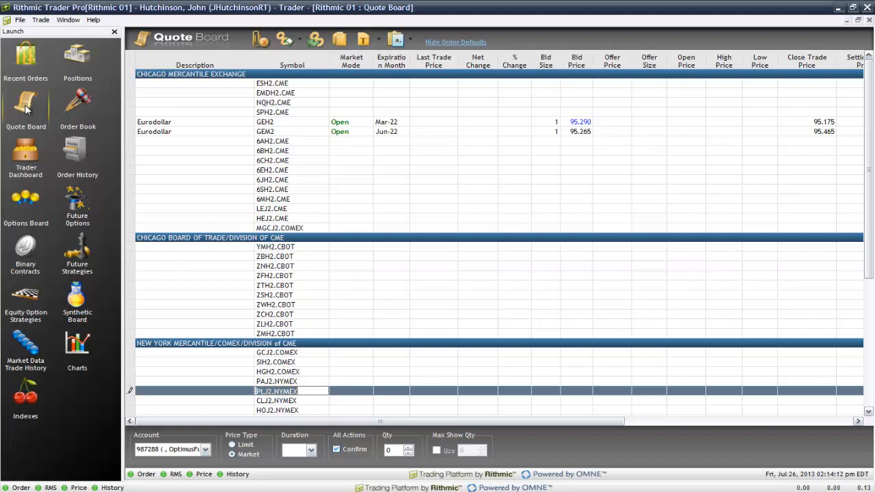
{"action": "mouse_move", "coordinate": [98, 153]}
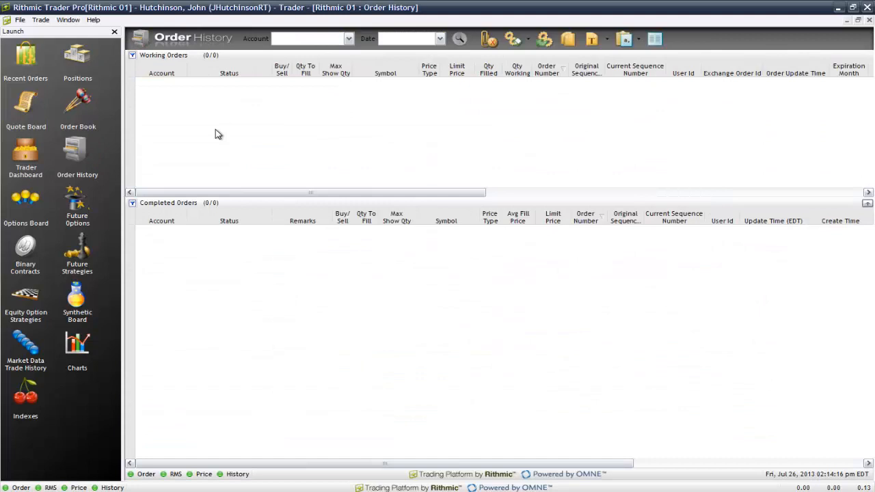
{"action": "mouse_move", "coordinate": [350, 50]}
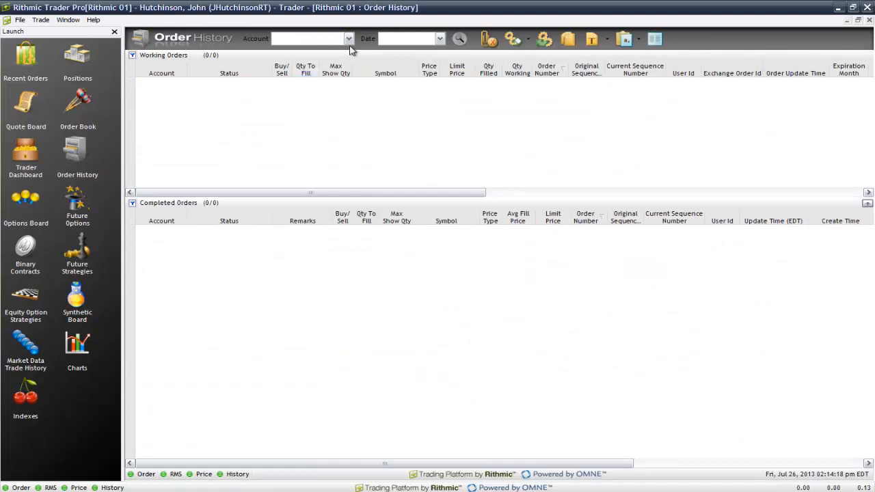
{"action": "mouse_move", "coordinate": [296, 253]}
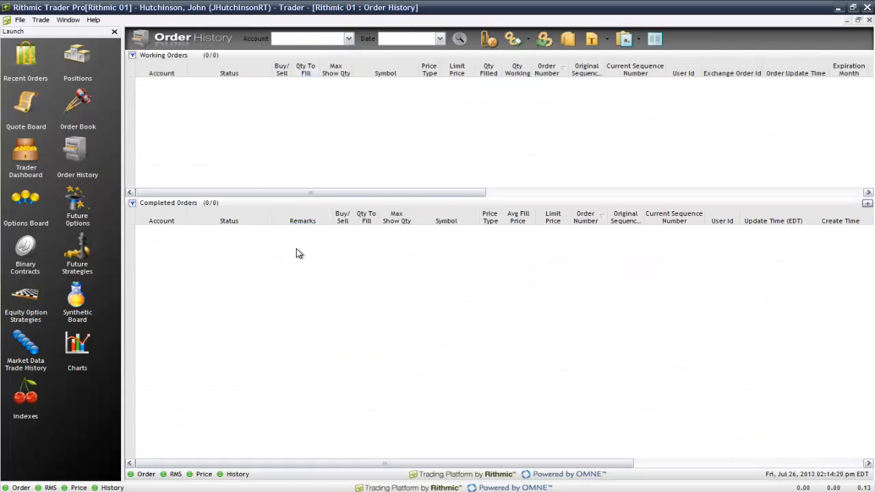
{"action": "mouse_move", "coordinate": [304, 282]}
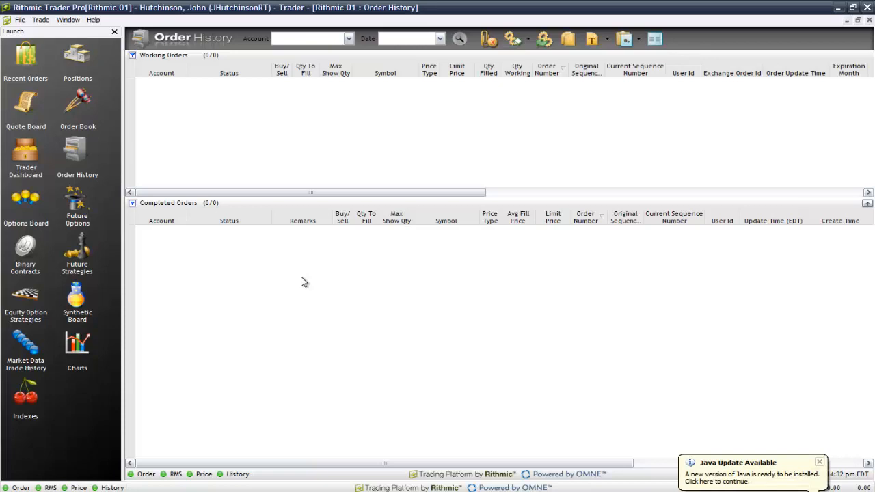
{"action": "mouse_move", "coordinate": [443, 339]}
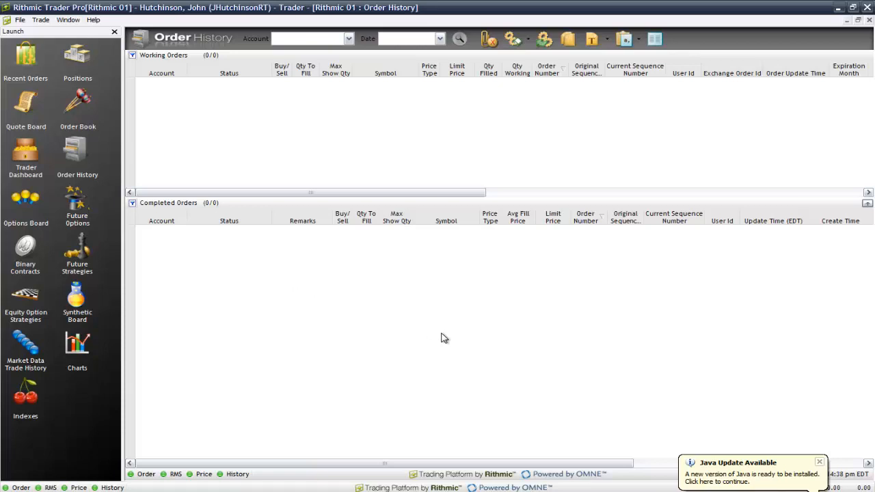
{"action": "mouse_move", "coordinate": [270, 248]}
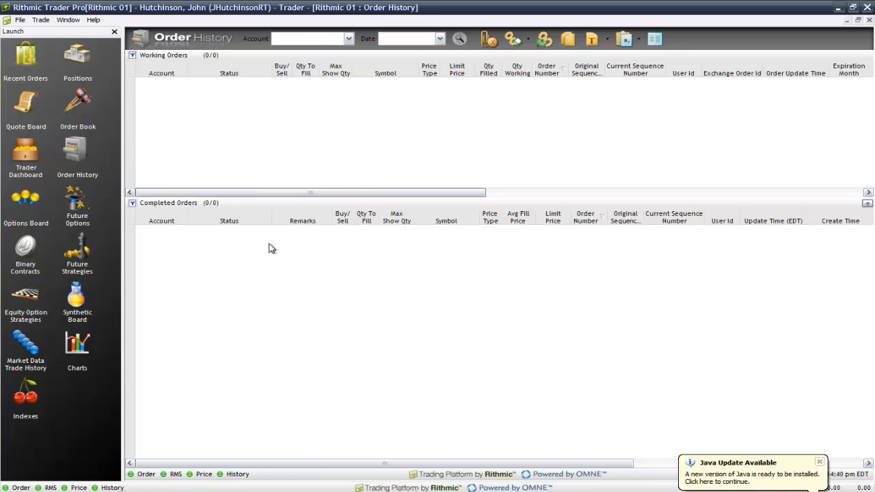
{"action": "mouse_move", "coordinate": [324, 268]}
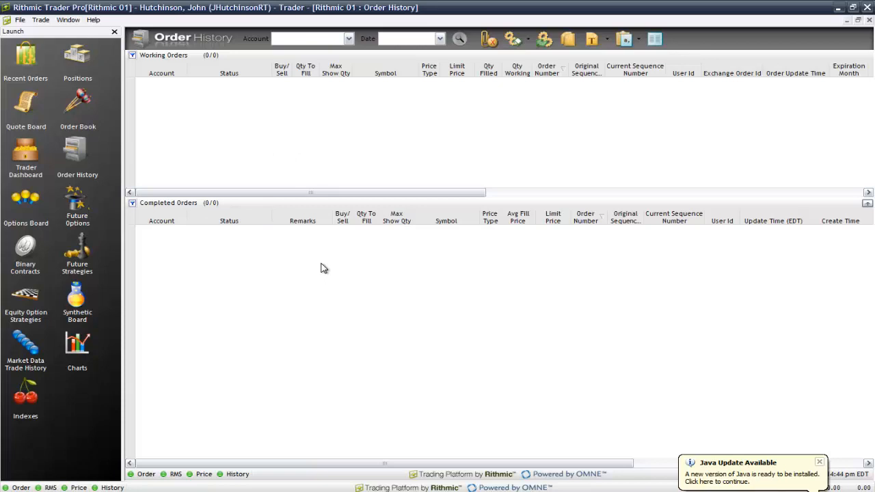
{"action": "mouse_move", "coordinate": [514, 276]}
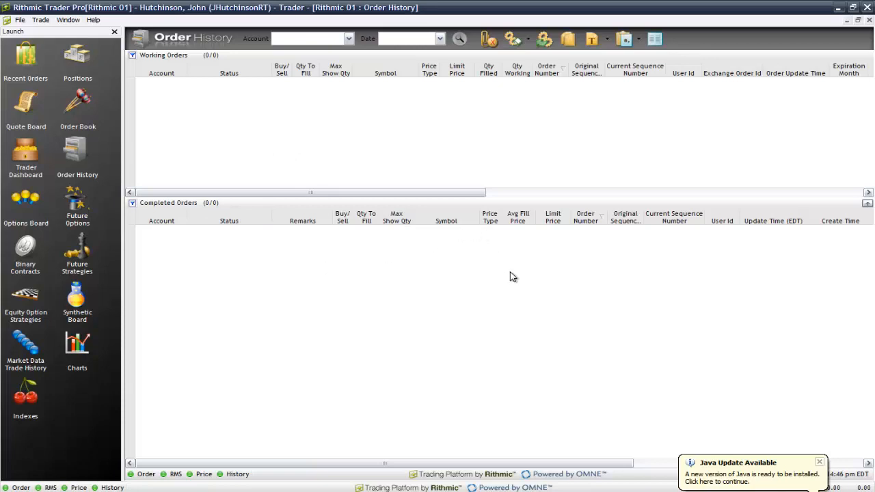
{"action": "mouse_move", "coordinate": [623, 38]}
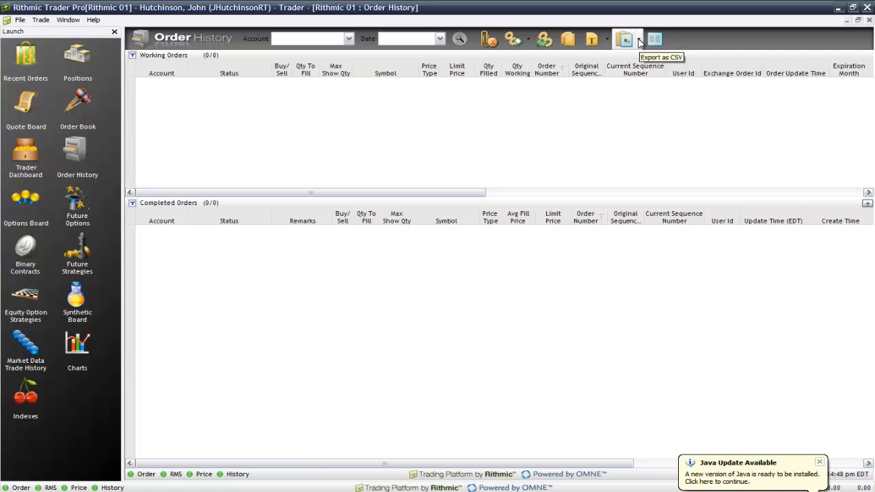
- Choose Export As CSV Periodically from the Order History export menu
{"action": "left_click", "coordinate": [624, 38]}
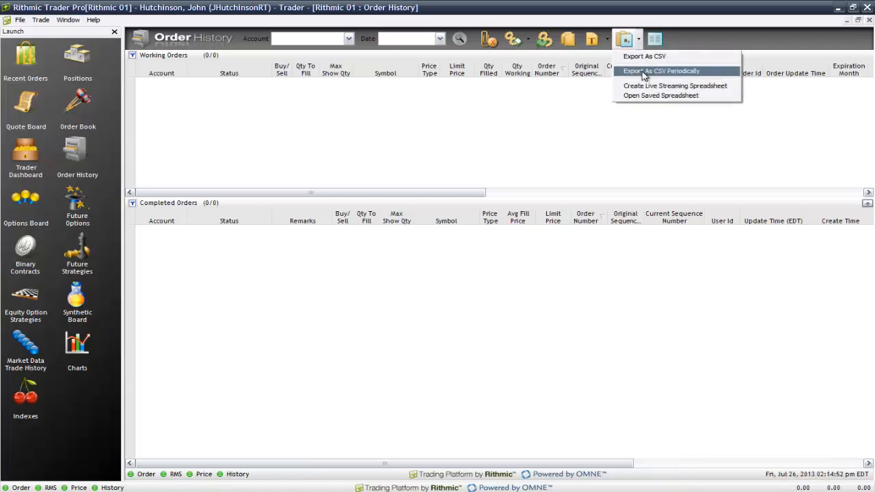
{"action": "mouse_move", "coordinate": [719, 77]}
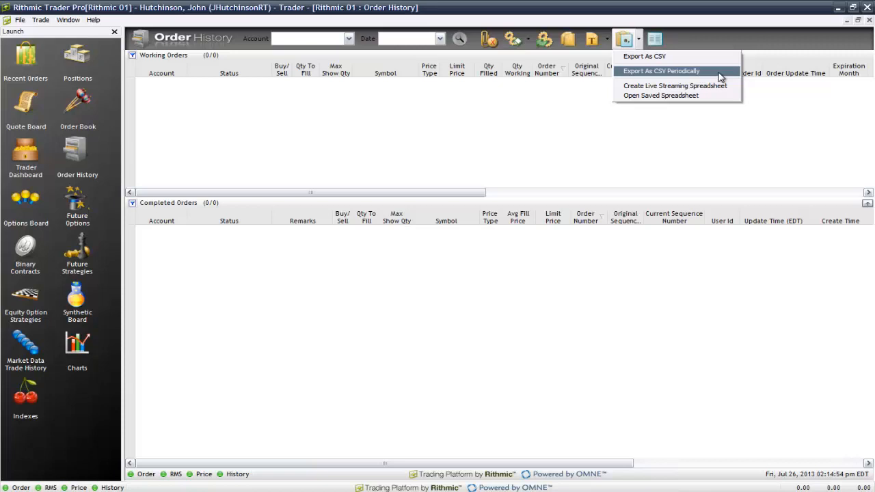
{"action": "mouse_move", "coordinate": [726, 76]}
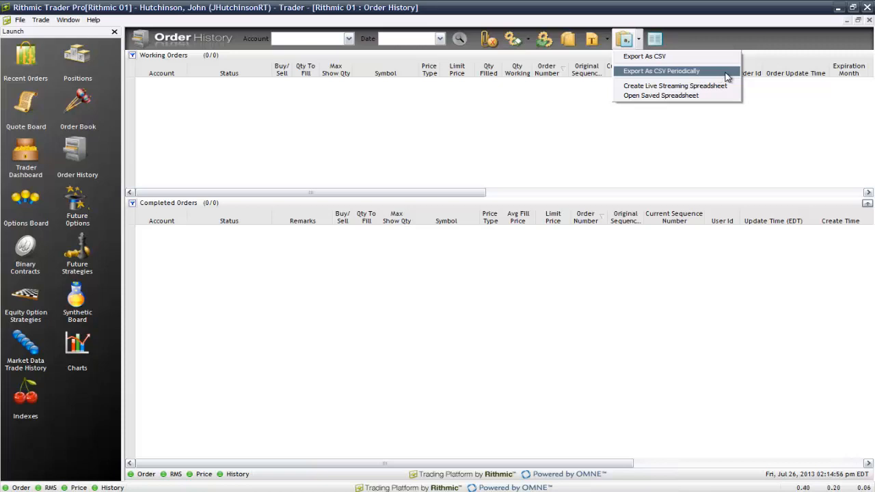
{"action": "left_click", "coordinate": [662, 71]}
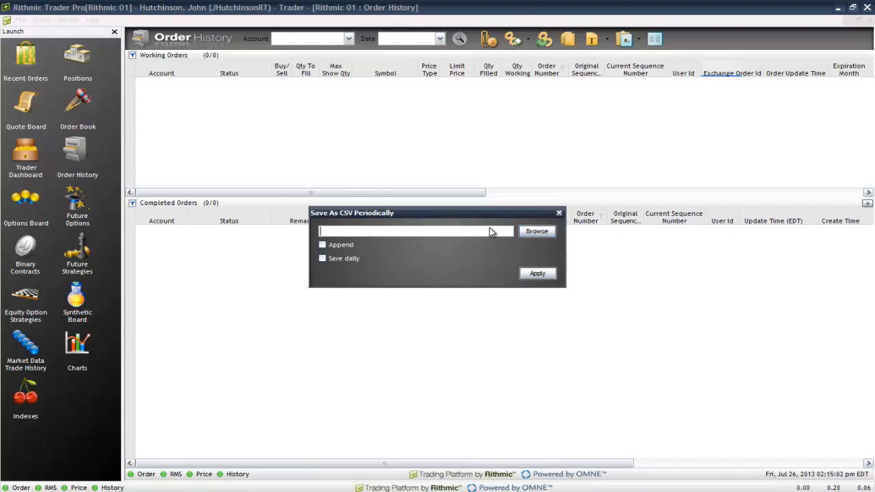
- Name the export file 'Daily Trades' and enable Save daily at 16:15:00
{"action": "type", "text": "Daily Trades"}
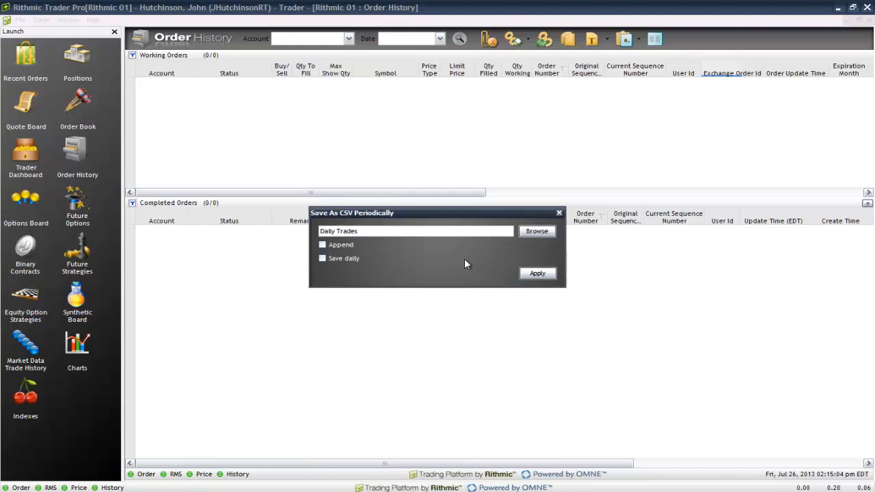
{"action": "left_click", "coordinate": [323, 258]}
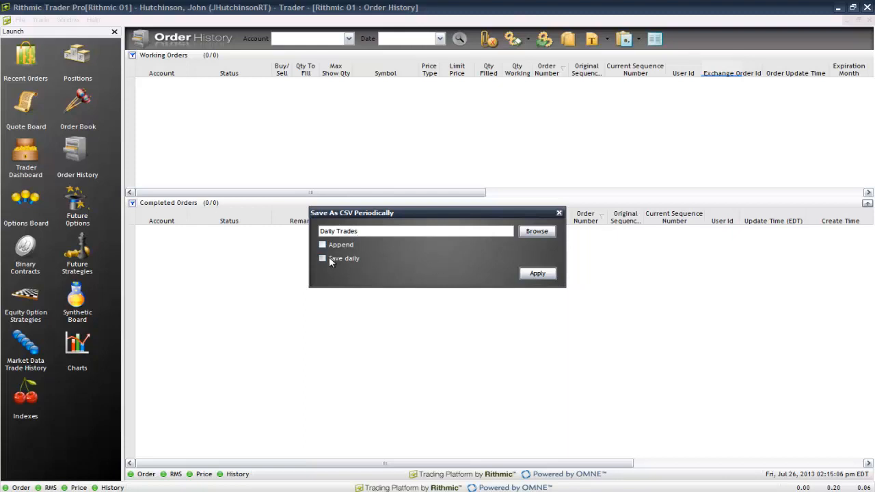
{"action": "left_click", "coordinate": [323, 257]}
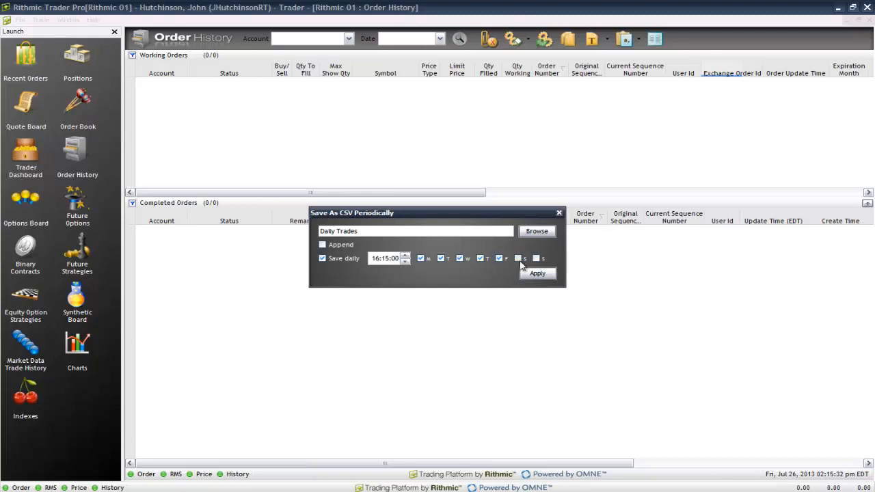
{"action": "mouse_move", "coordinate": [485, 279]}
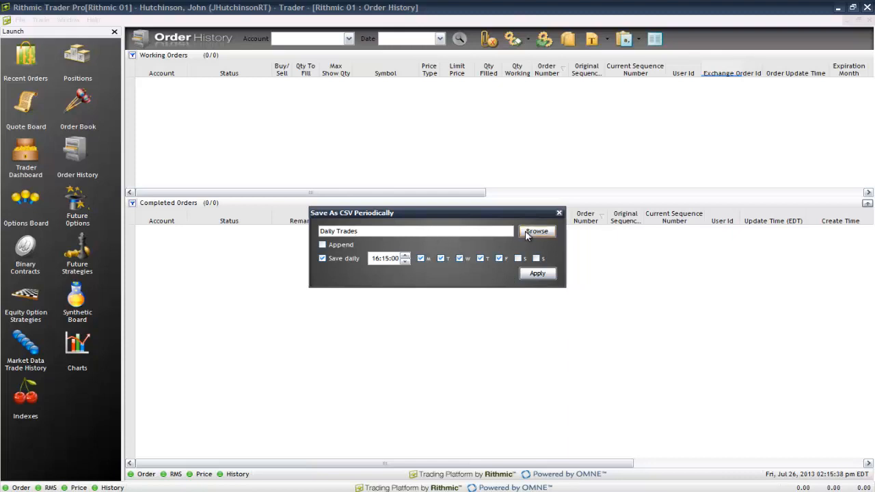
- Browse to the Desktop and save the Daily Trades CSV there
{"action": "left_click", "coordinate": [537, 231]}
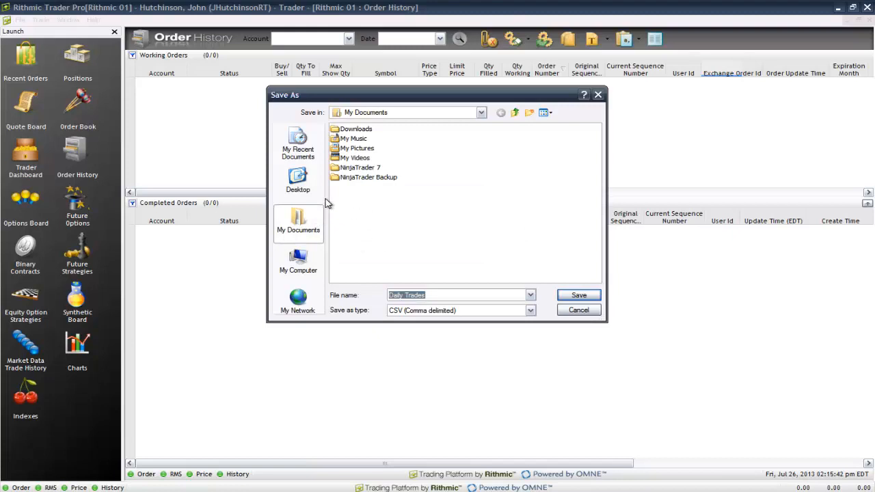
{"action": "left_click", "coordinate": [298, 181]}
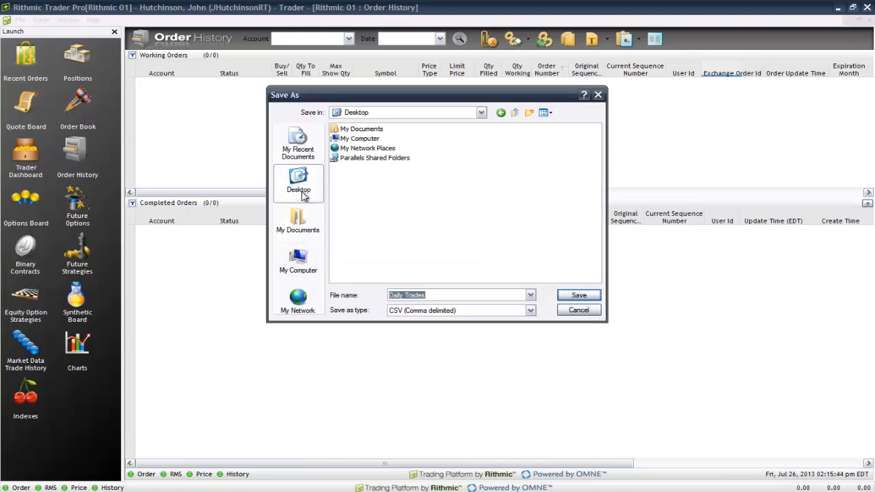
{"action": "left_click", "coordinate": [298, 221]}
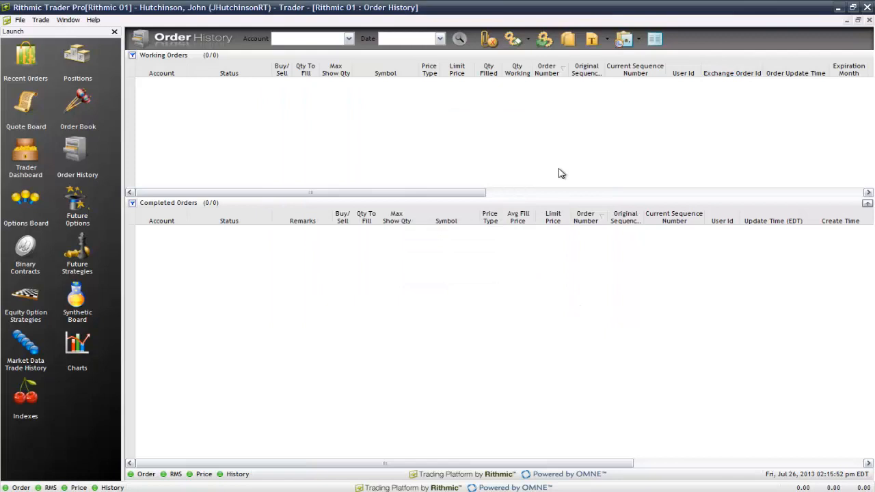
{"action": "mouse_move", "coordinate": [626, 38]}
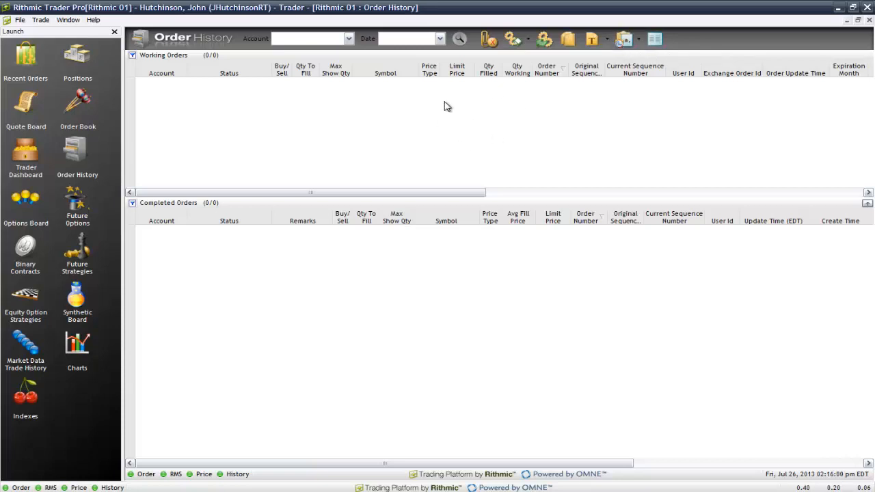
{"action": "mouse_move", "coordinate": [623, 38]}
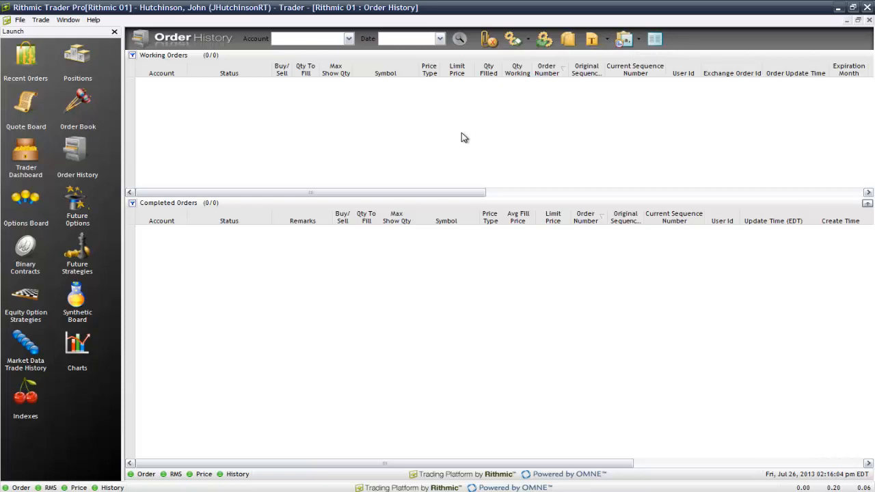
{"action": "mouse_move", "coordinate": [422, 171]}
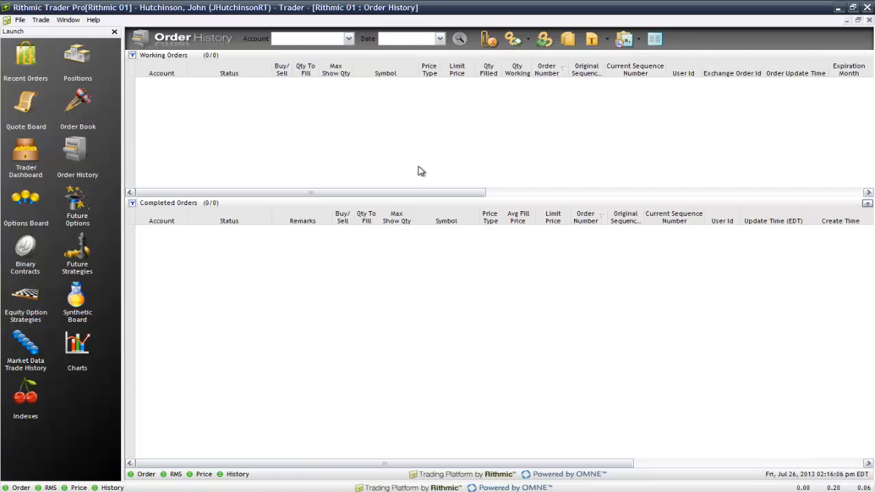
{"action": "mouse_move", "coordinate": [235, 163]}
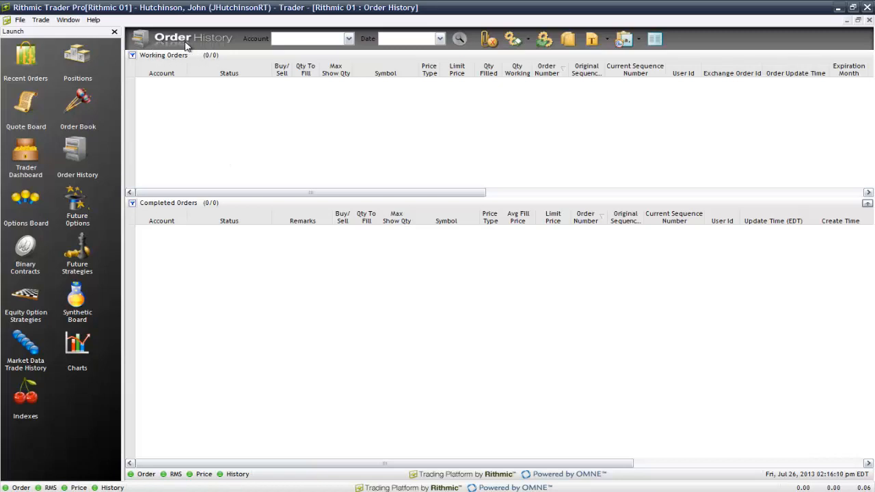
{"action": "mouse_move", "coordinate": [251, 153]}
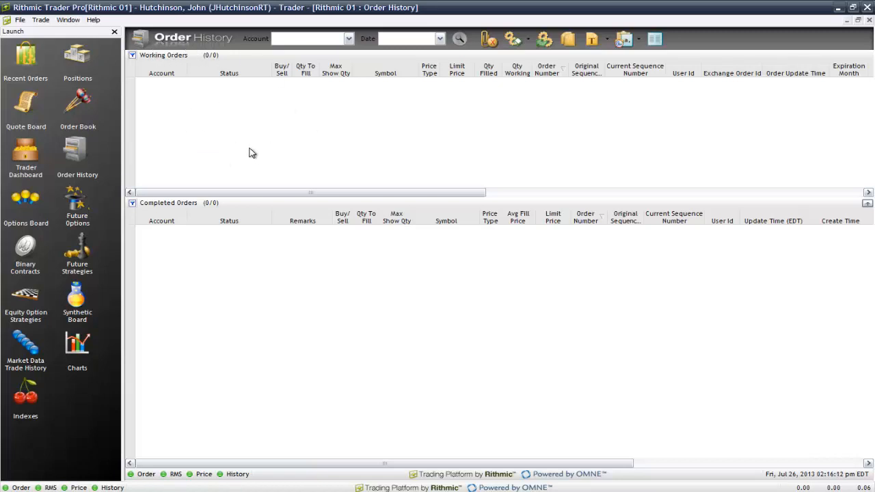